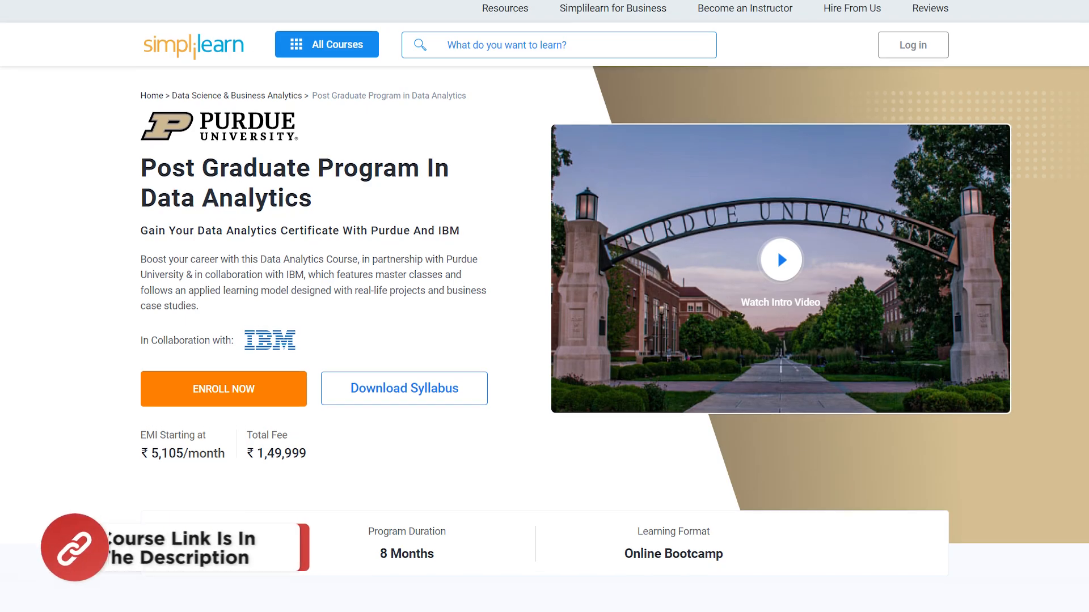
# Scroll through the Data pane to review the dataset's fields
pyautogui.scroll(-3)
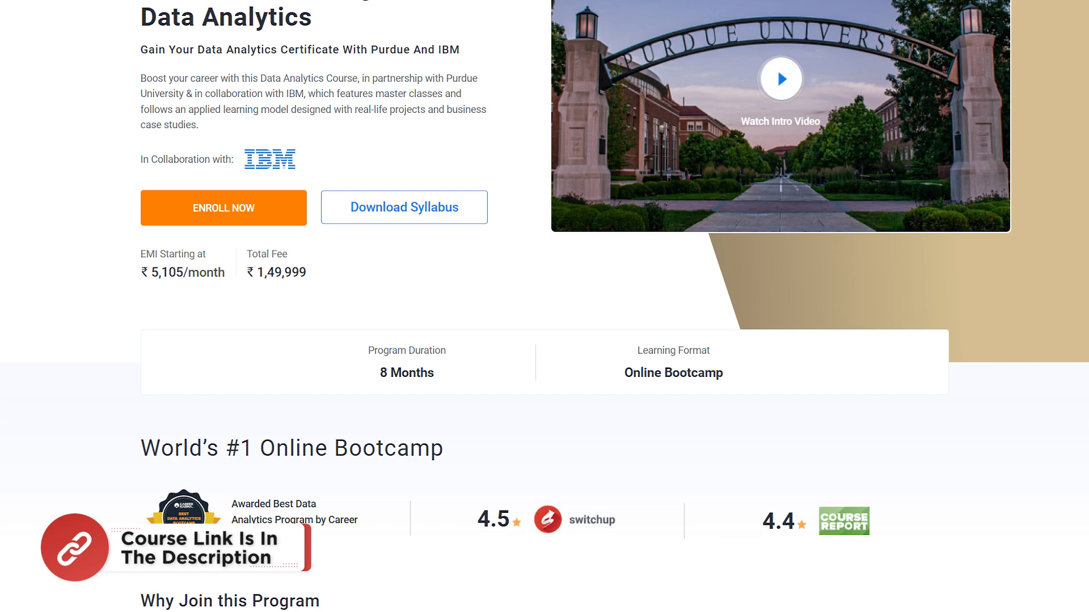
pyautogui.scroll(-3)
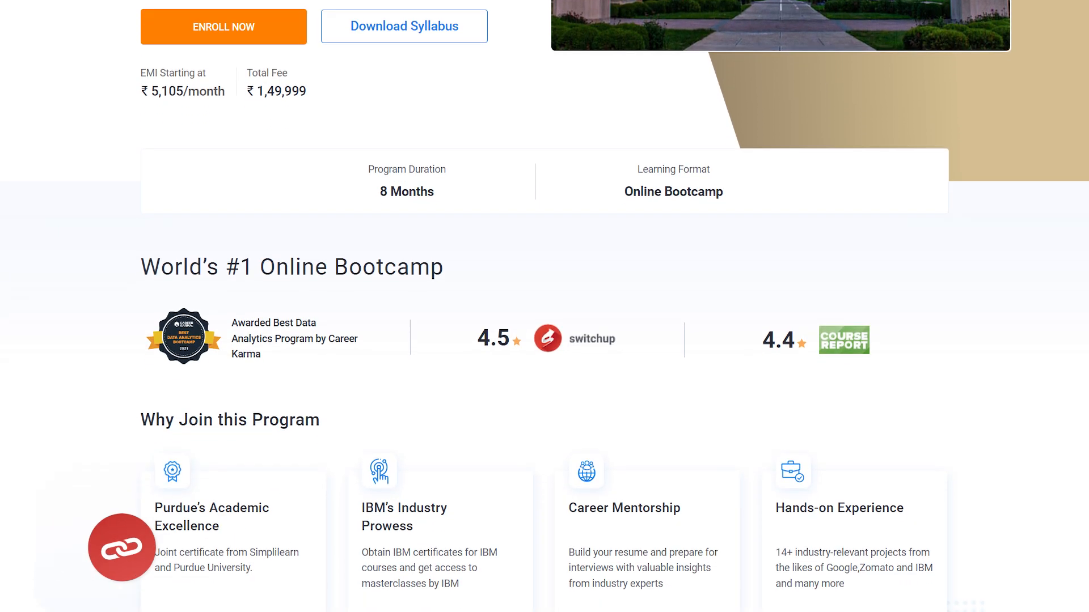
pyautogui.scroll(-3)
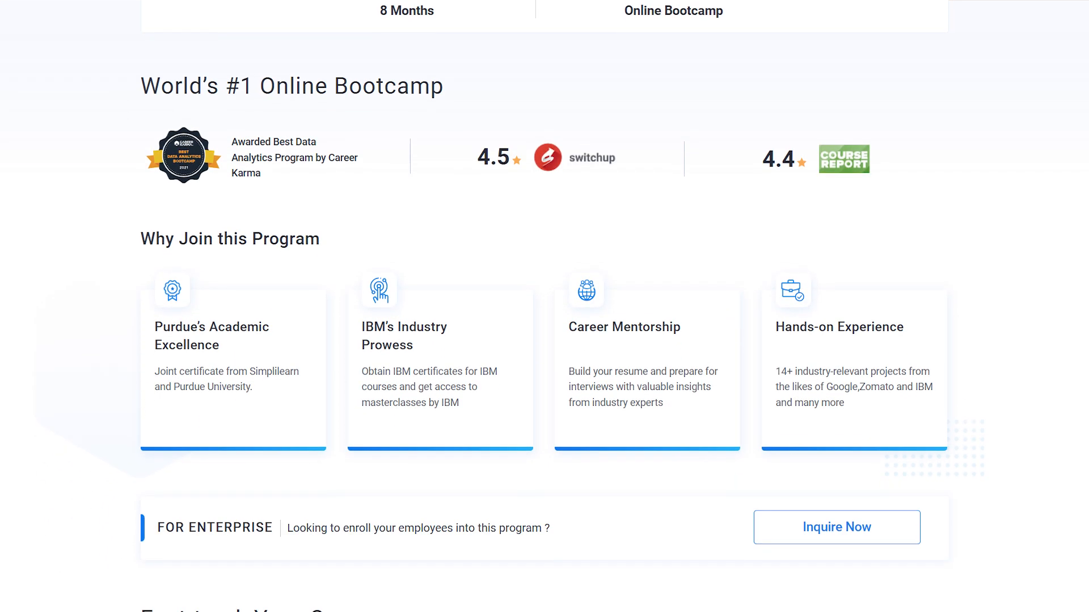
pyautogui.scroll(-3)
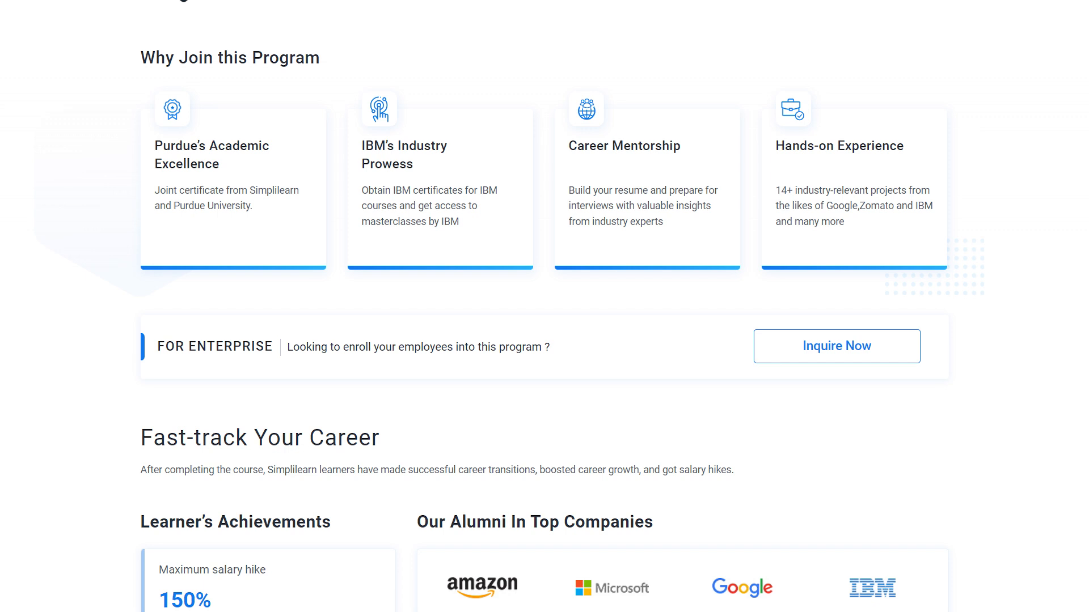
pyautogui.scroll(-3)
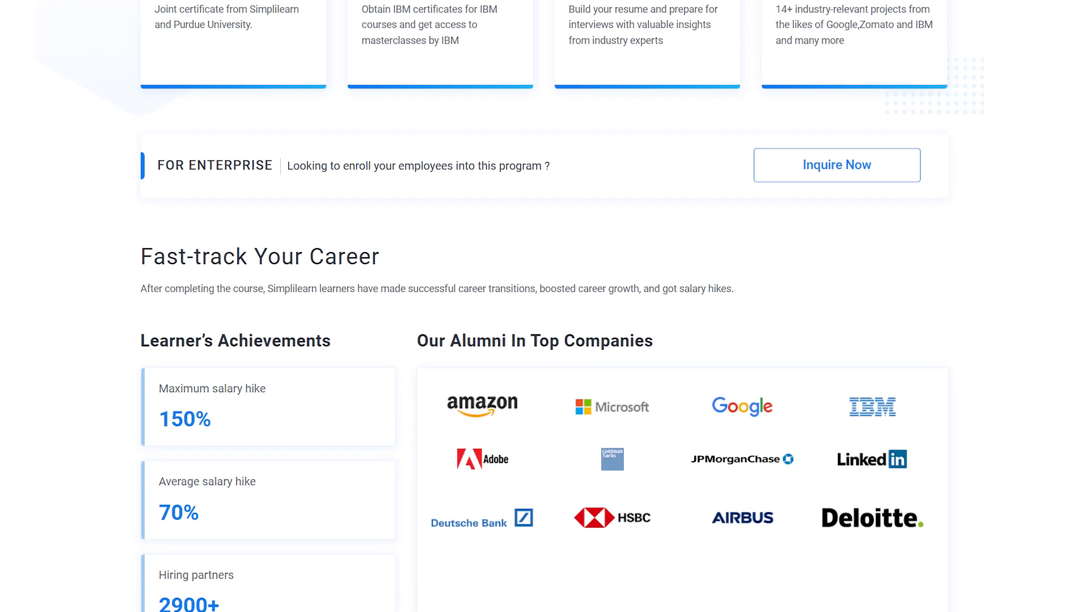
pyautogui.scroll(-3)
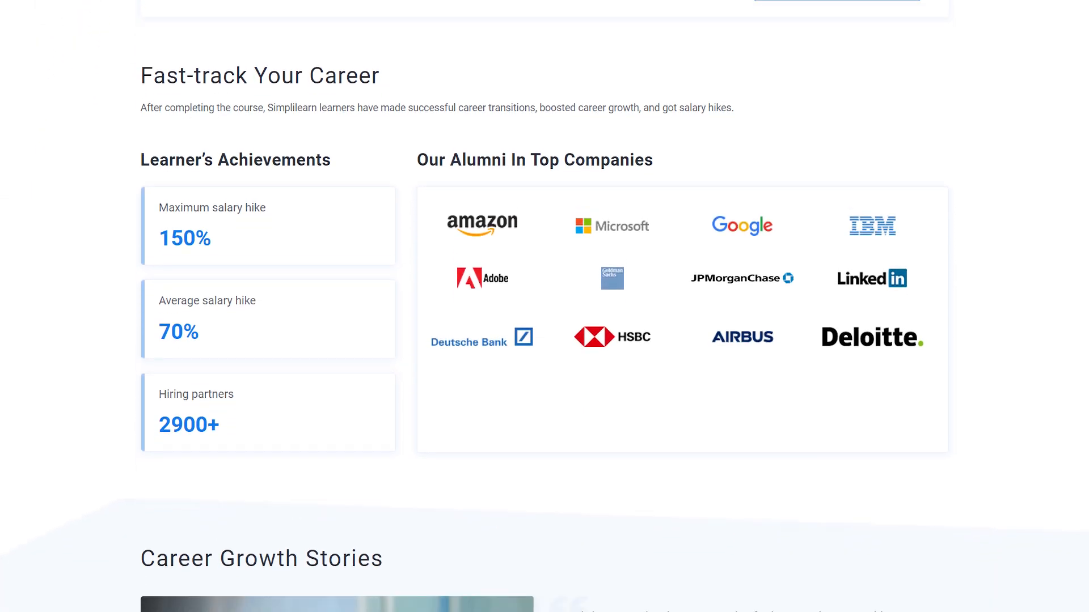
pyautogui.scroll(-3)
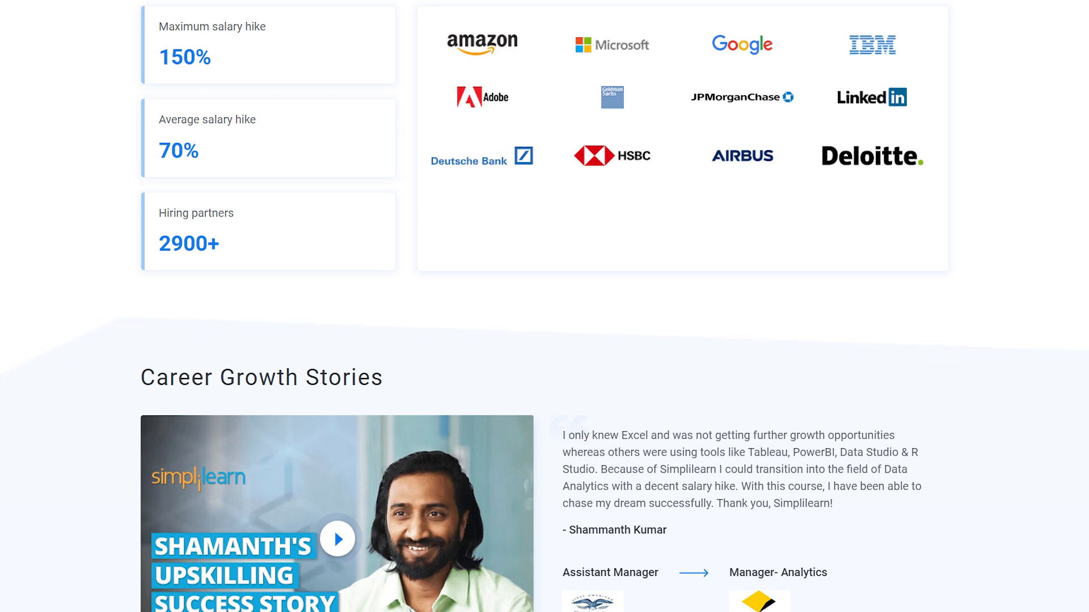
pyautogui.scroll(-3)
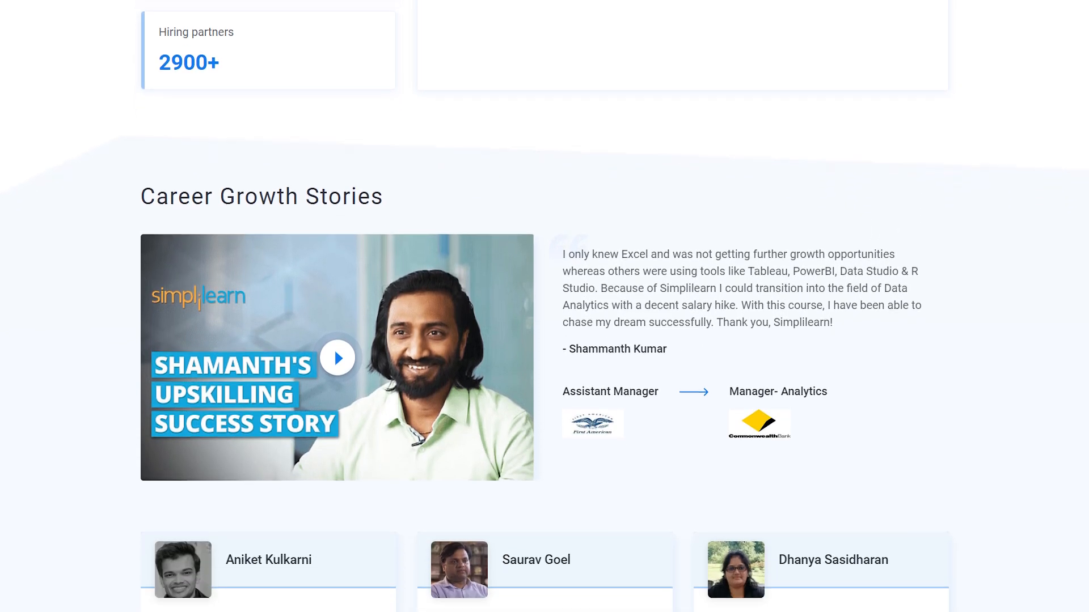
pyautogui.scroll(-3)
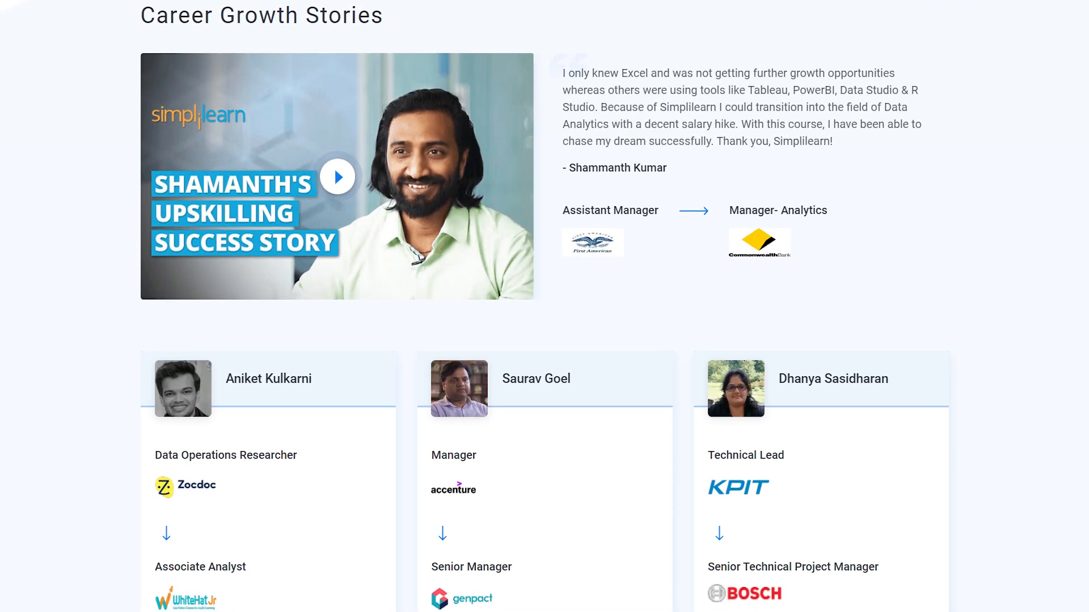
pyautogui.scroll(-3)
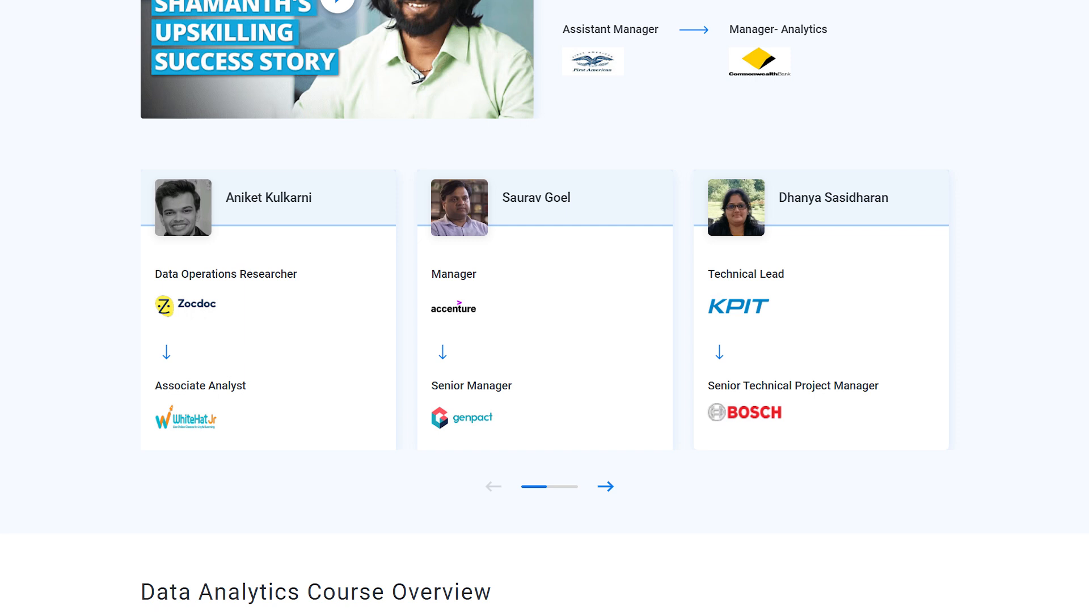
pyautogui.scroll(-3)
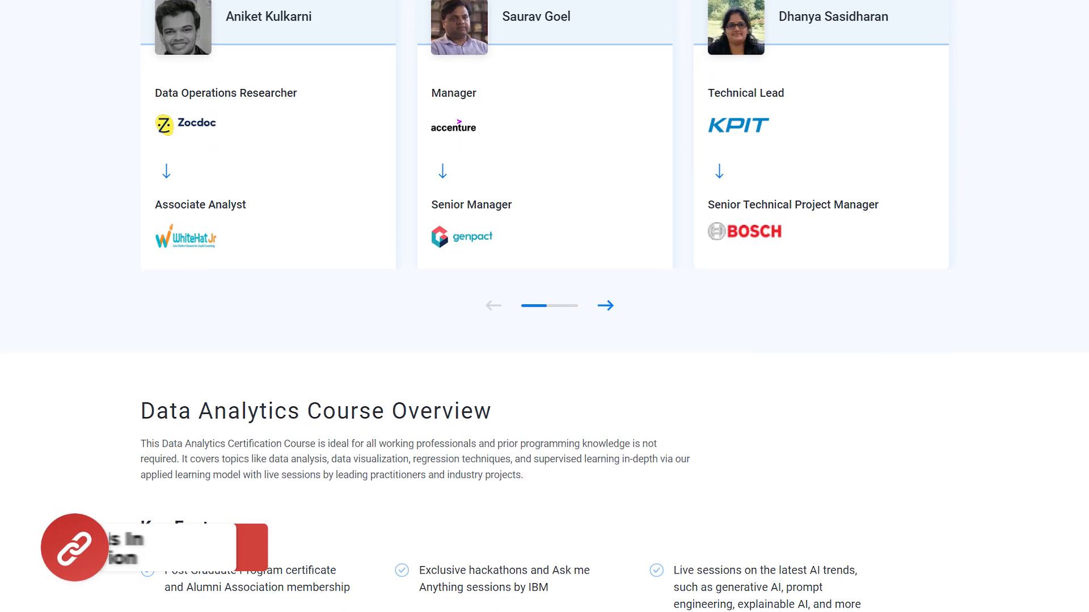
pyautogui.scroll(-3)
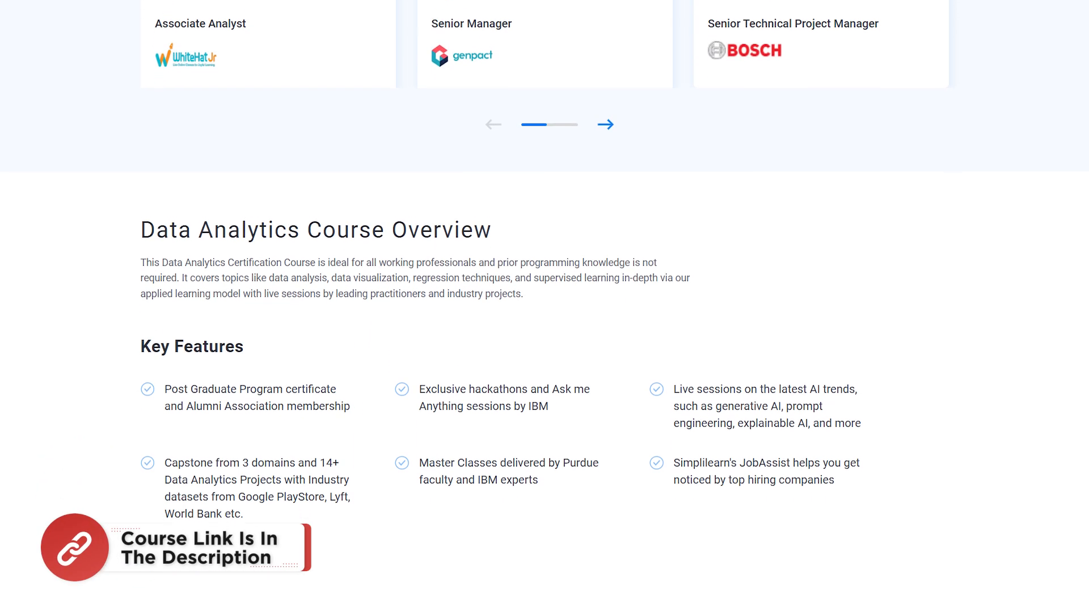
pyautogui.scroll(-3)
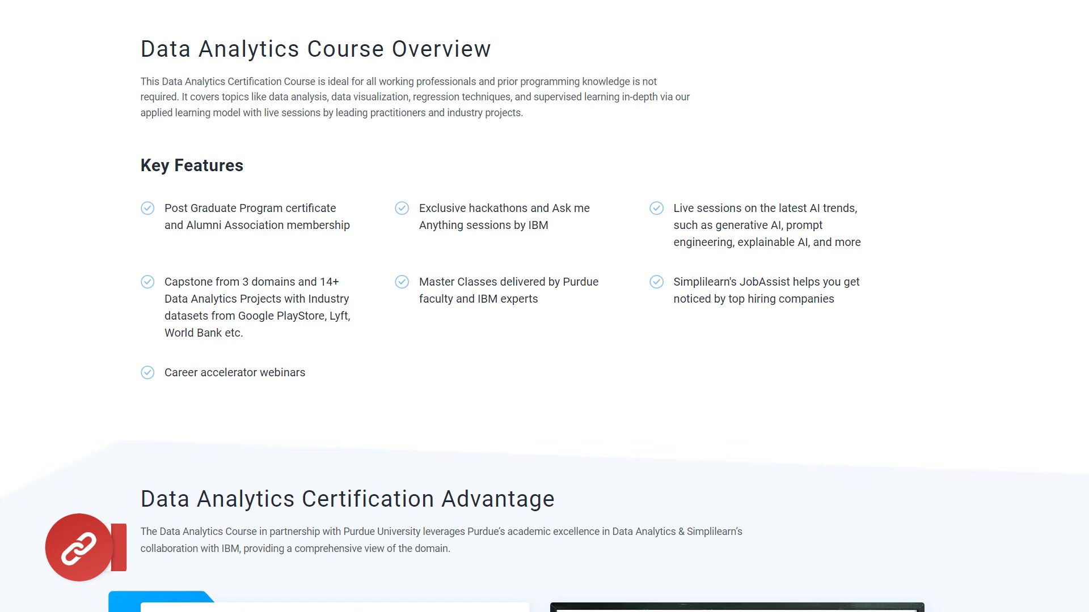
pyautogui.scroll(-3)
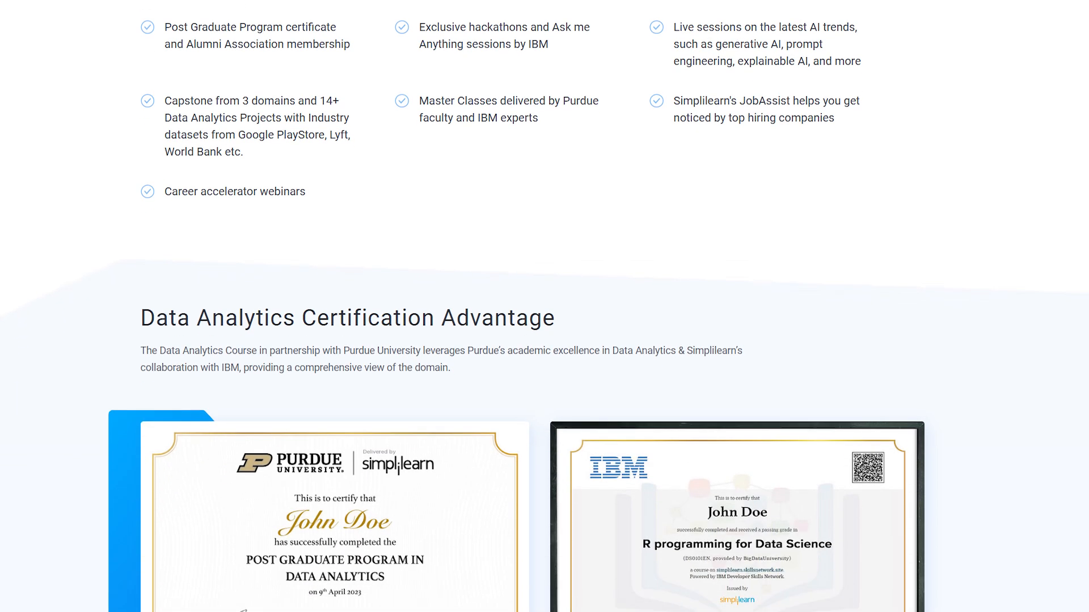
pyautogui.scroll(-3)
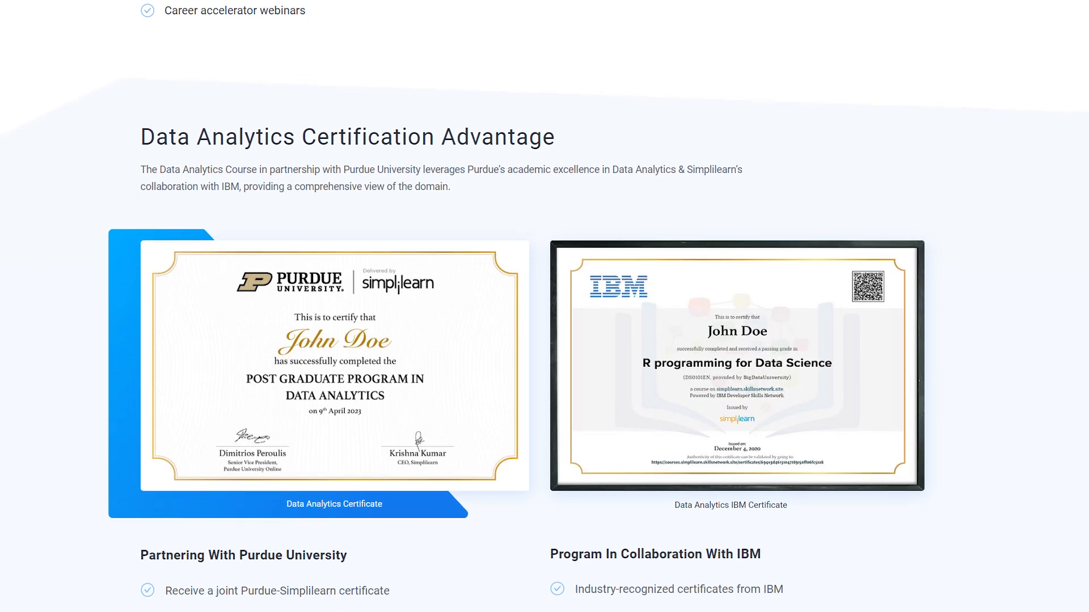
pyautogui.scroll(-3)
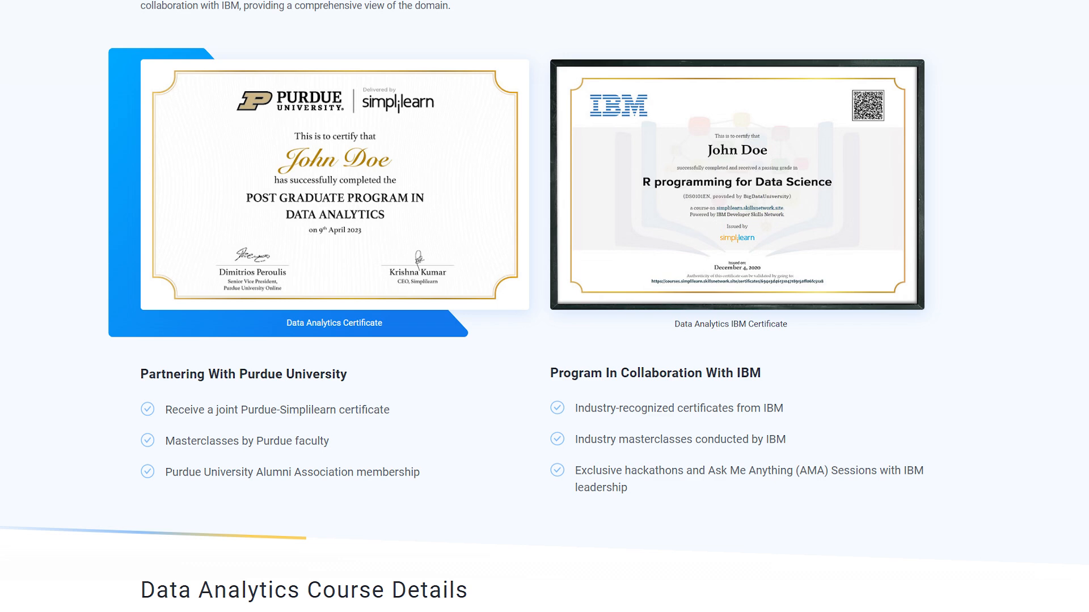
pyautogui.scroll(-3)
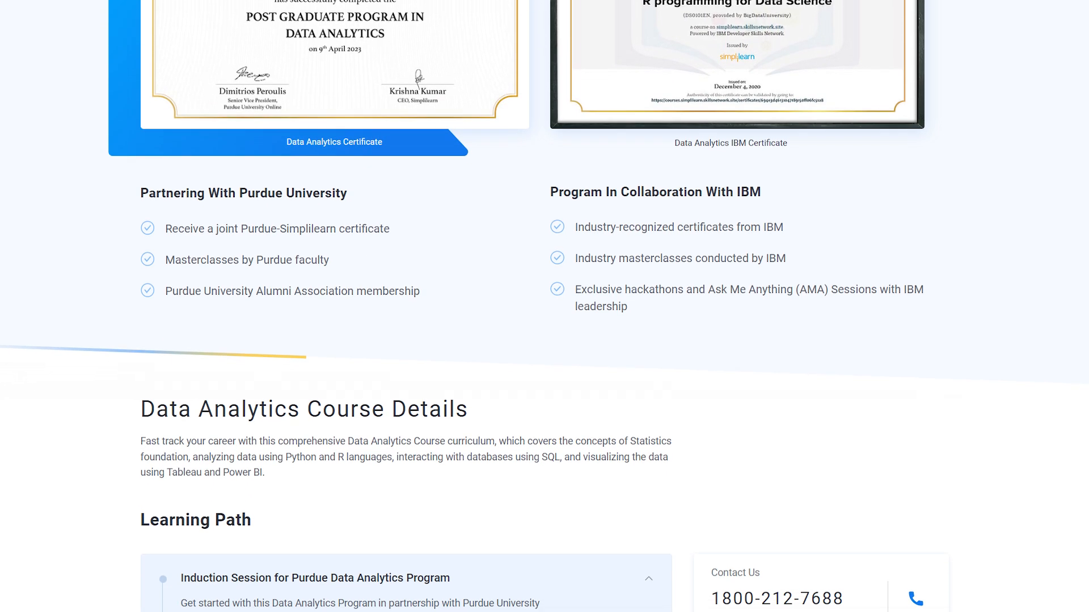
pyautogui.scroll(-3)
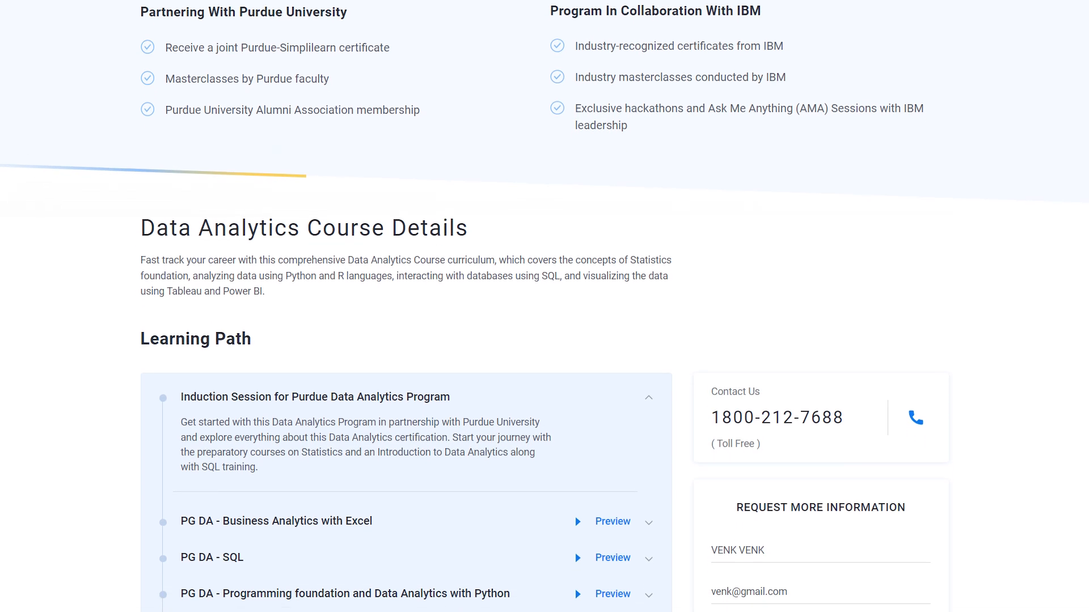
pyautogui.scroll(-3)
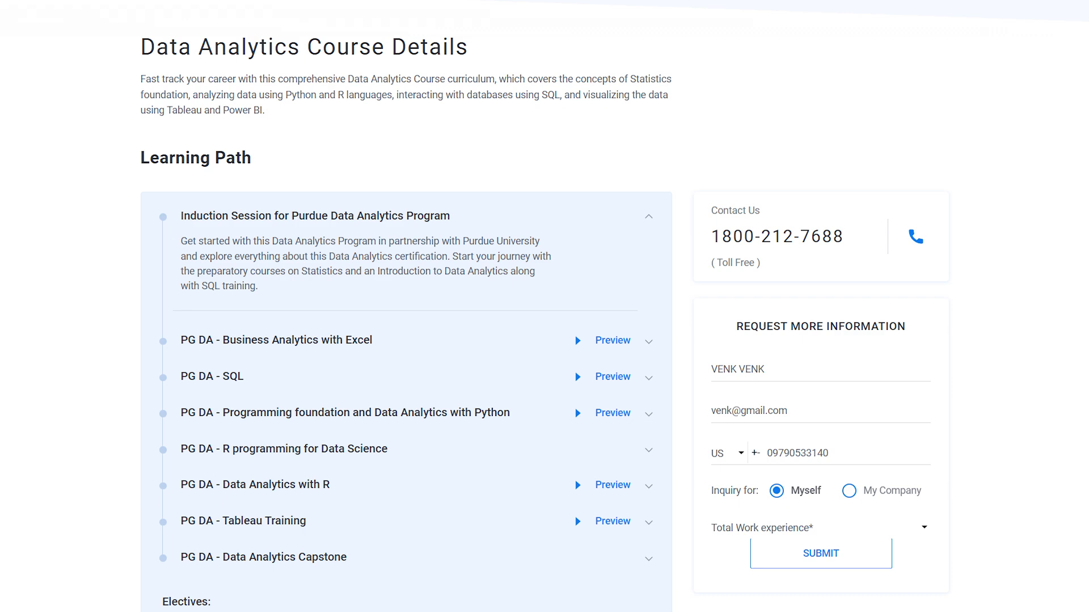
pyautogui.scroll(-3)
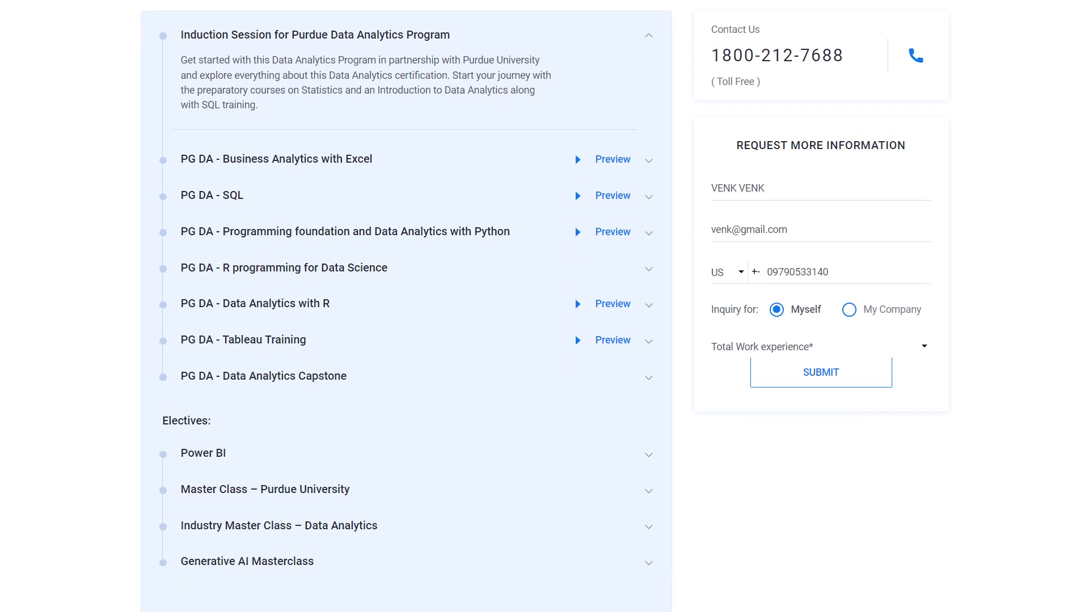
pyautogui.scroll(-3)
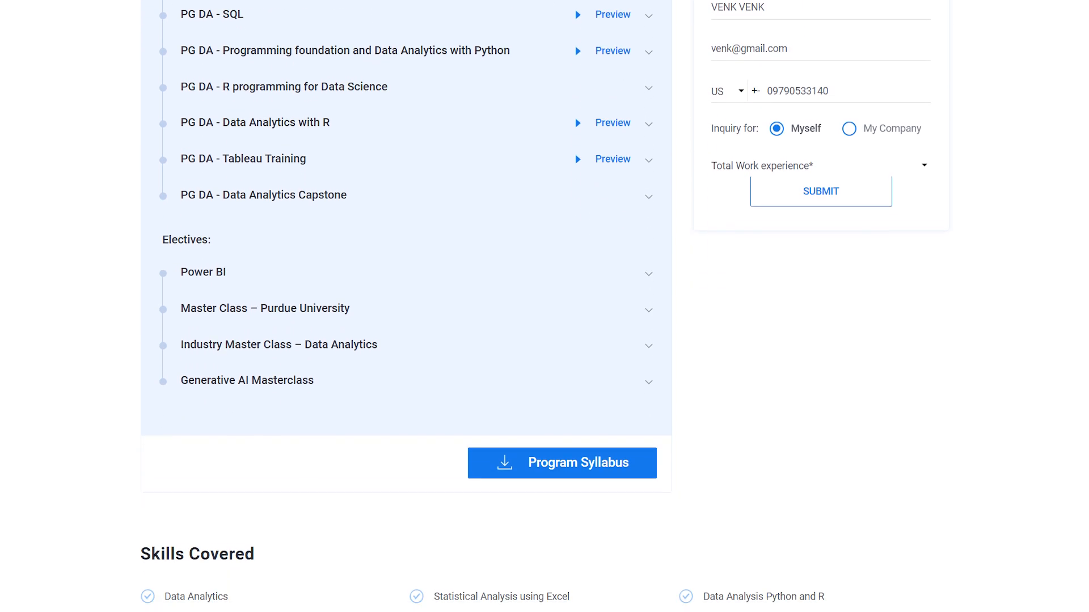
pyautogui.scroll(-3)
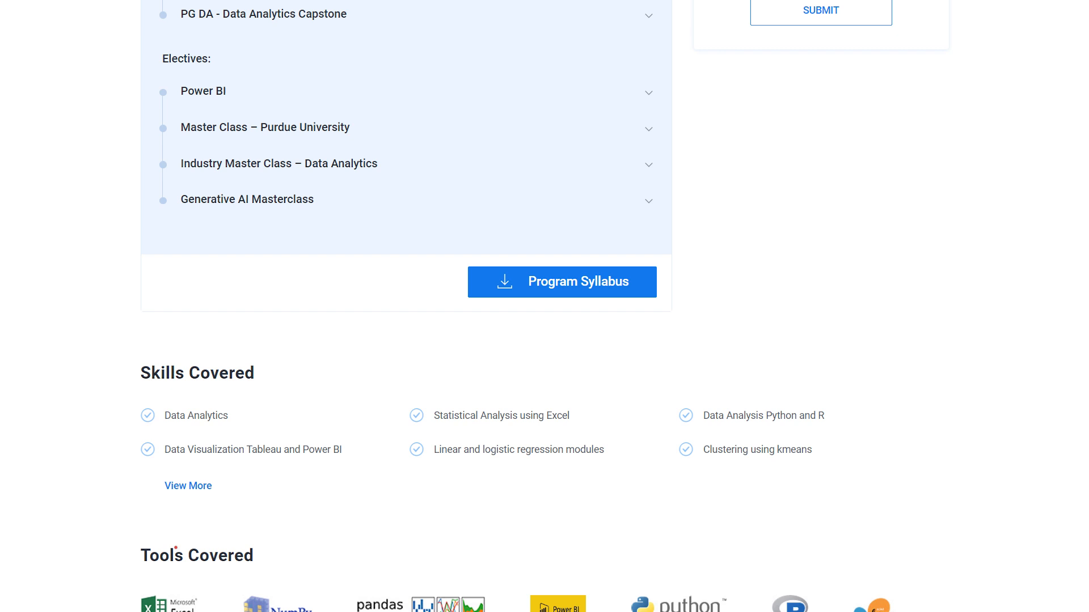
pyautogui.scroll(-3)
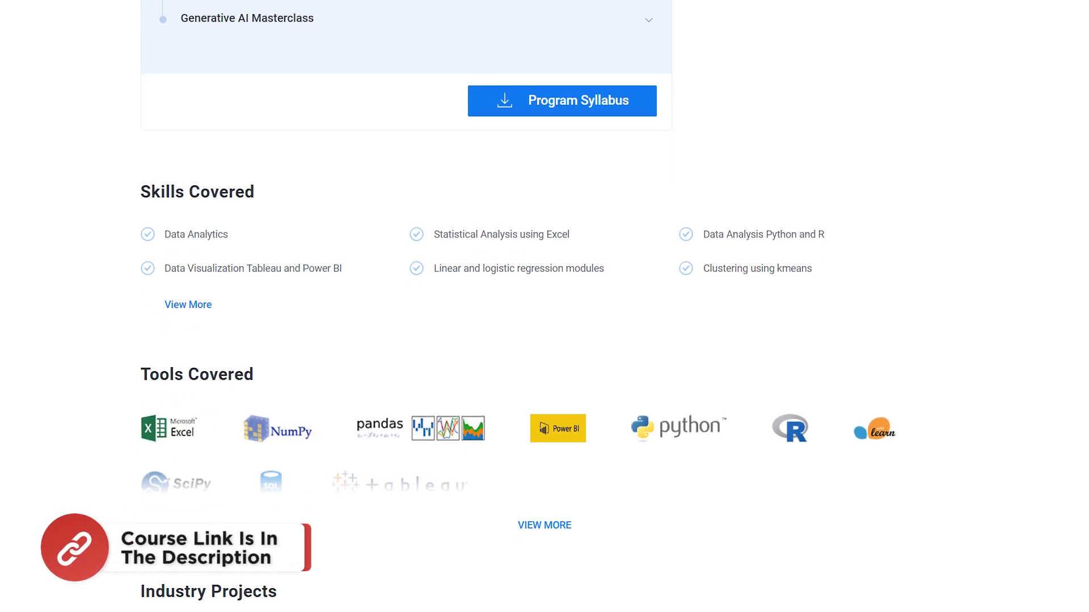
pyautogui.scroll(-3)
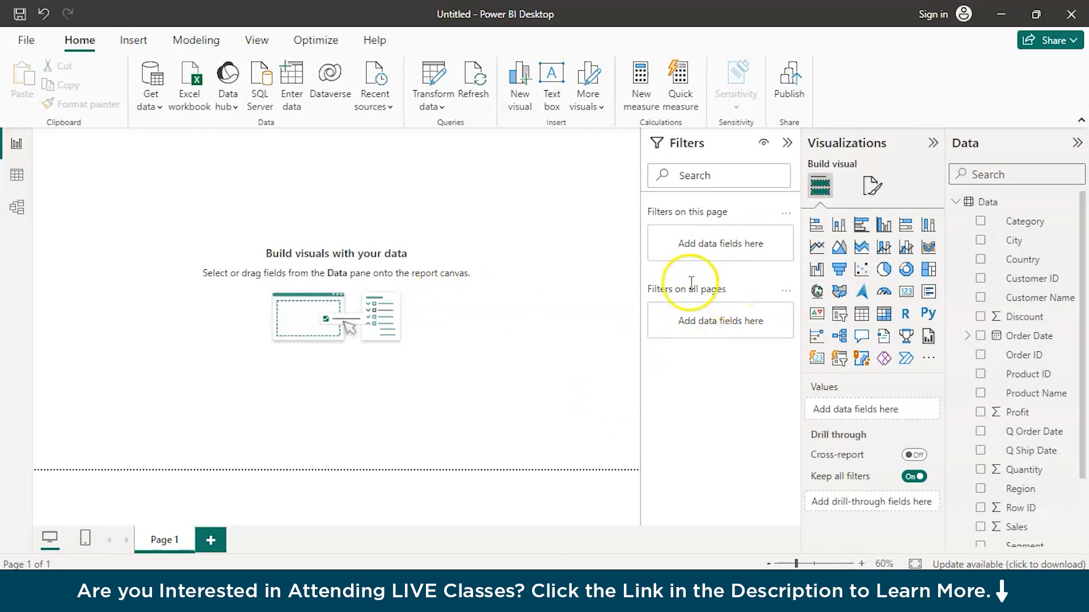
pyautogui.moveTo(784, 144)
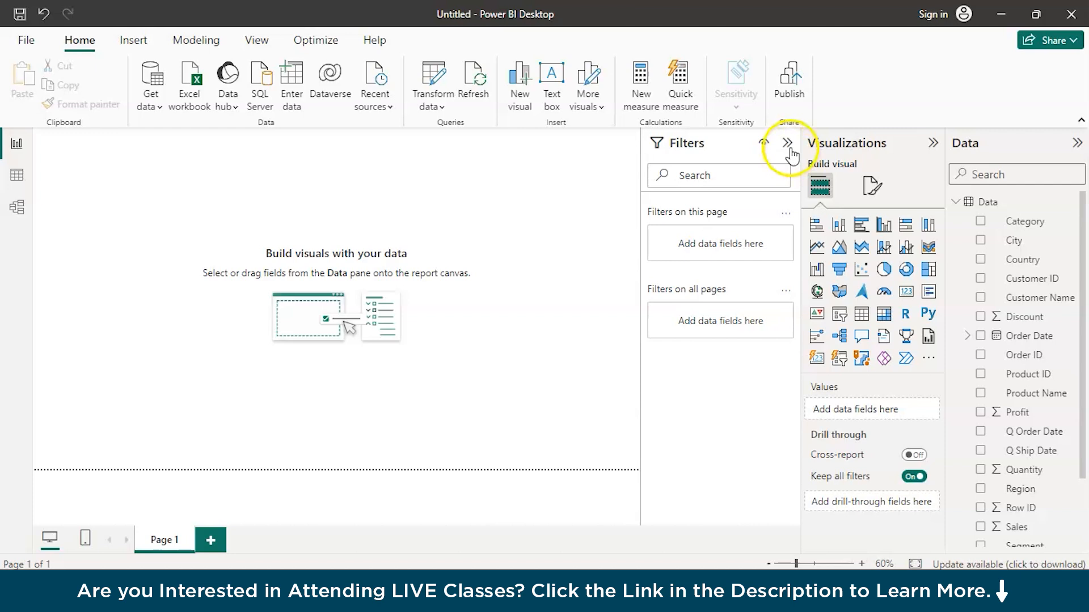
# Collapse the Filters pane to widen the empty canvas and continue browsing fields through Sub-Category
pyautogui.click(787, 144)
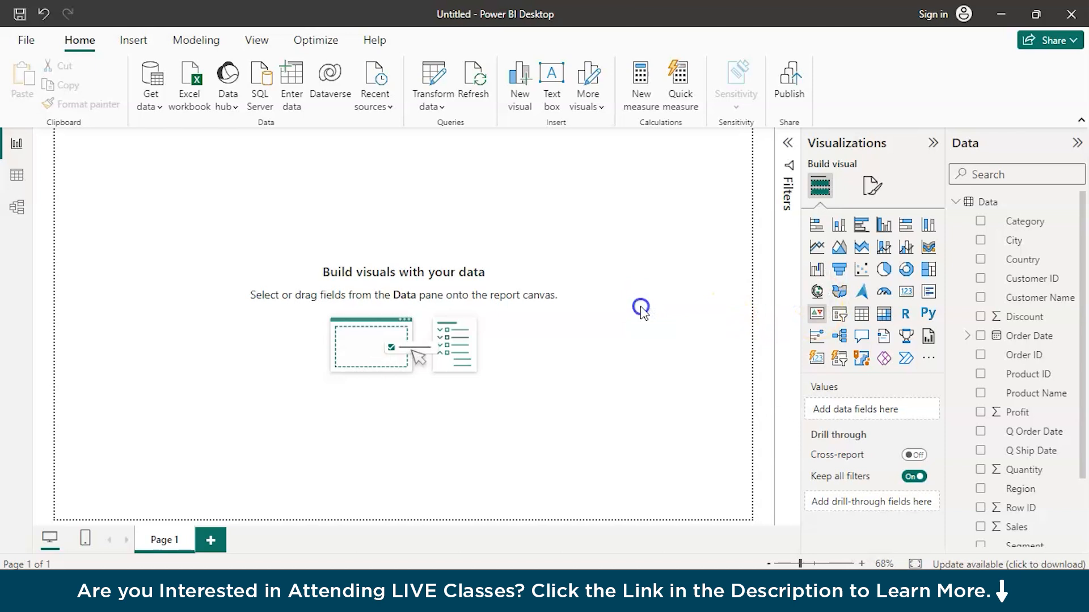
pyautogui.moveTo(194, 237)
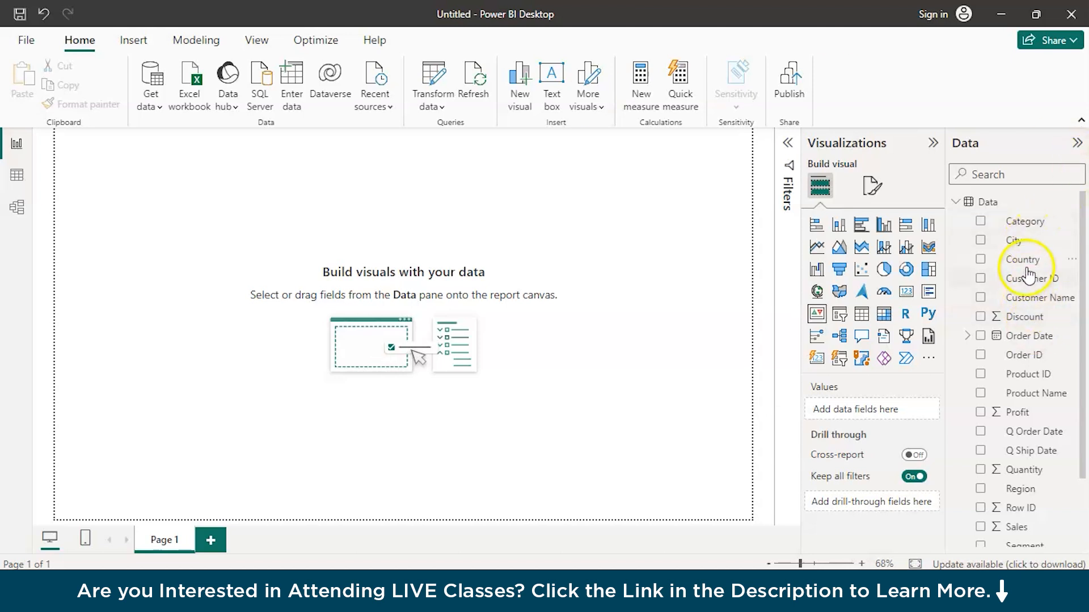
pyautogui.moveTo(1022, 487)
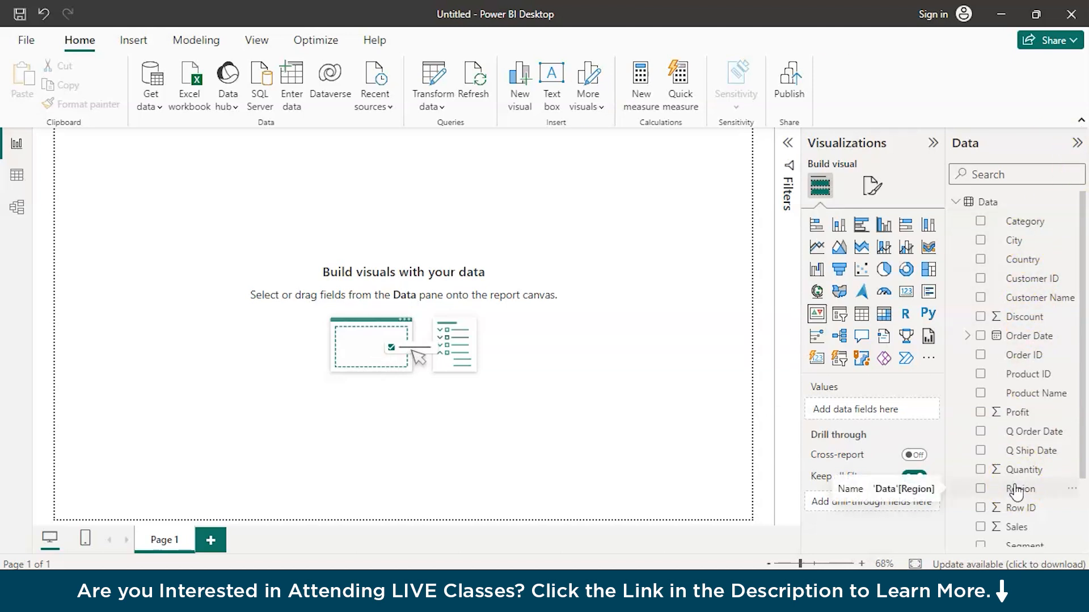
pyautogui.click(913, 476)
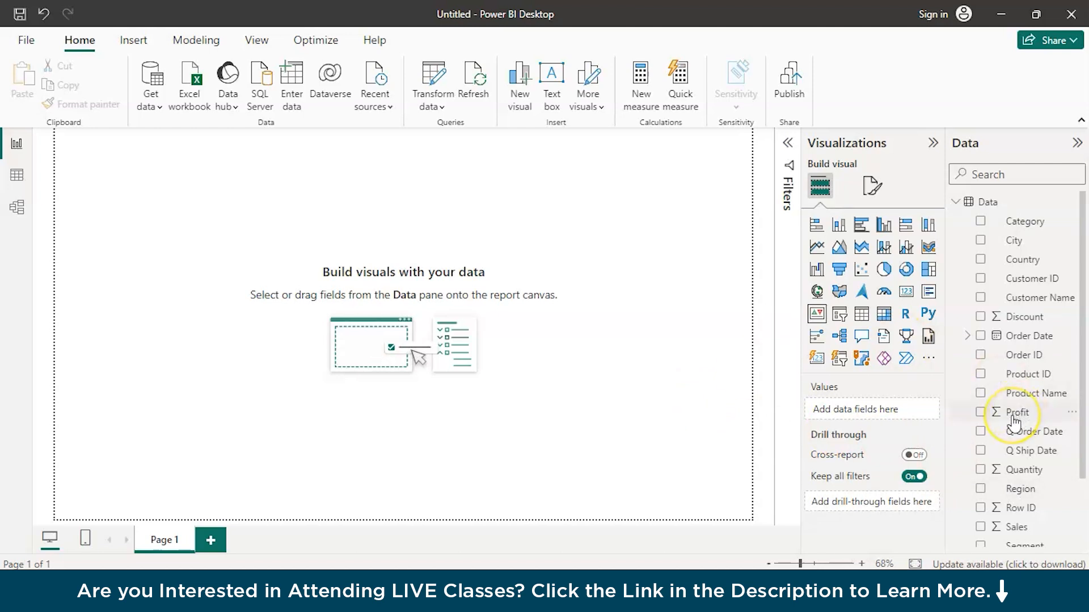
pyautogui.scroll(-3)
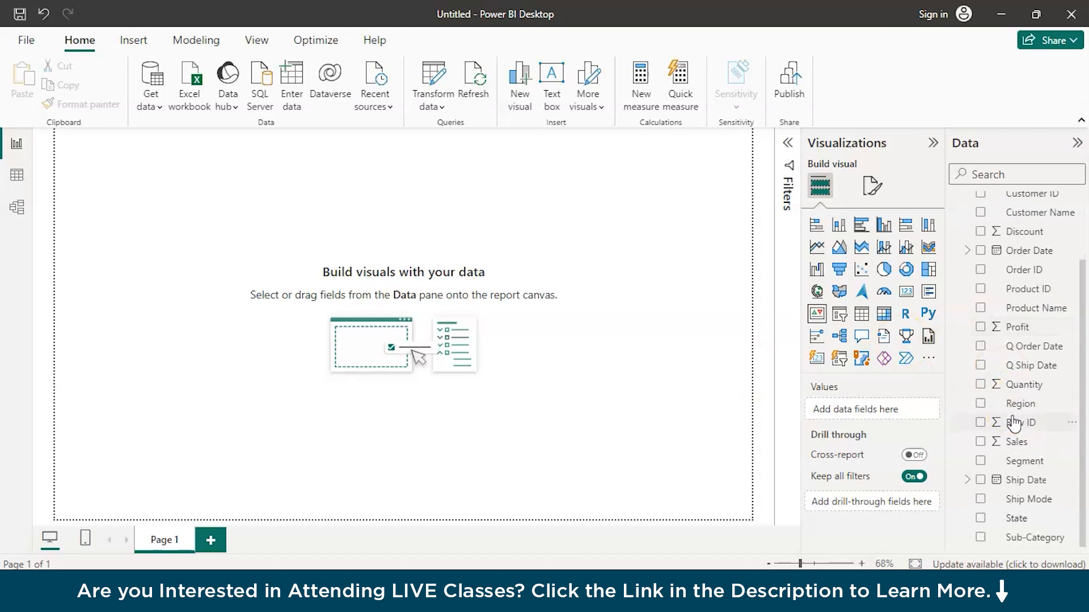
pyautogui.moveTo(1021, 422)
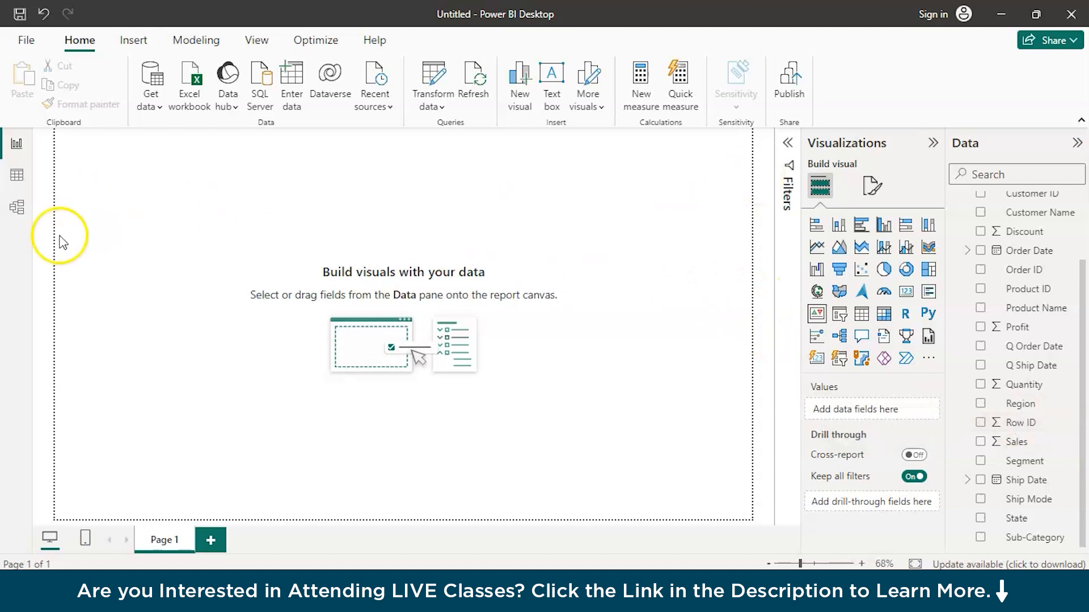
pyautogui.moveTo(316, 235)
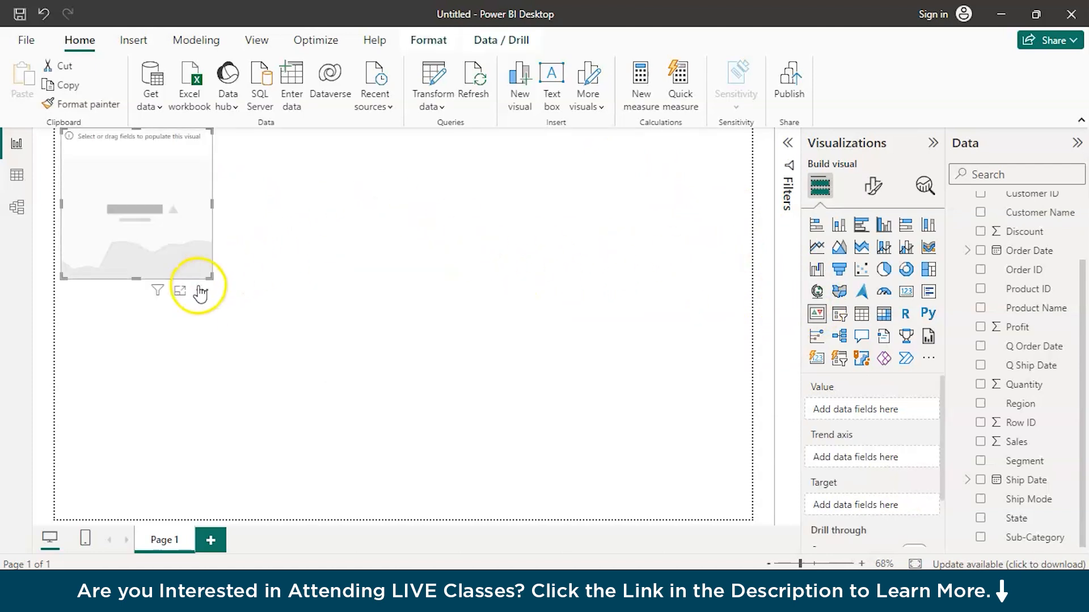
pyautogui.click(181, 290)
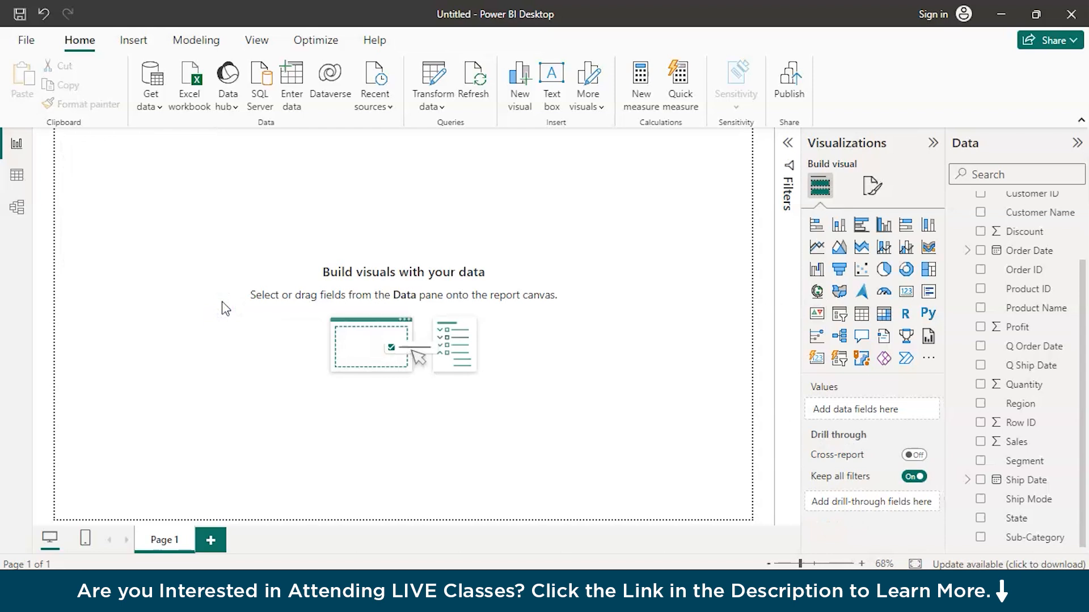
# Add a Q&A visual answering 'KPI sales', showing 2.94M Sum of Sales
pyautogui.click(117, 179)
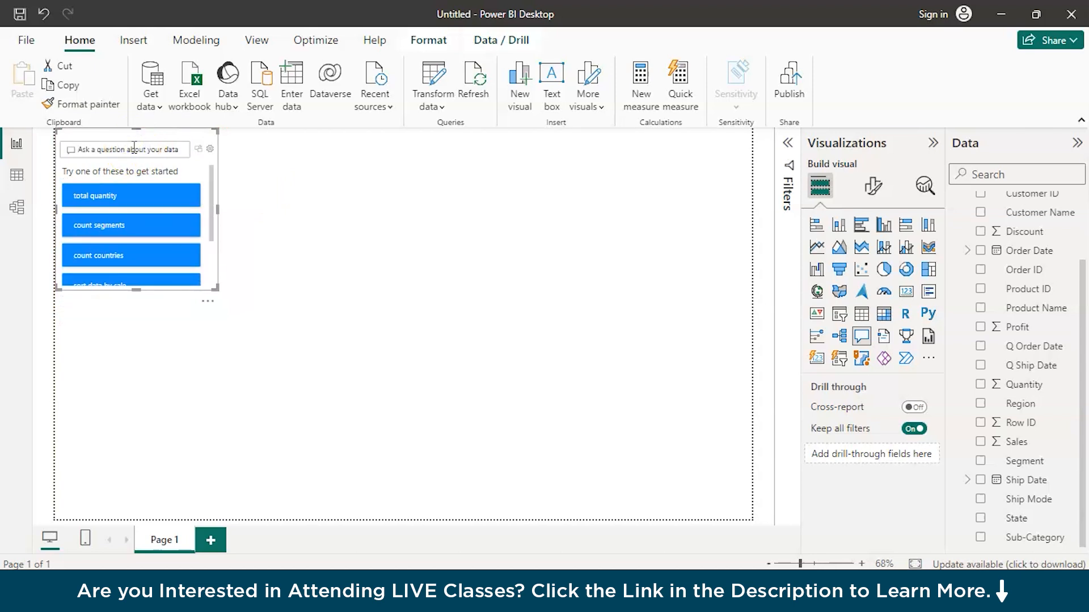
pyautogui.write('KPI')
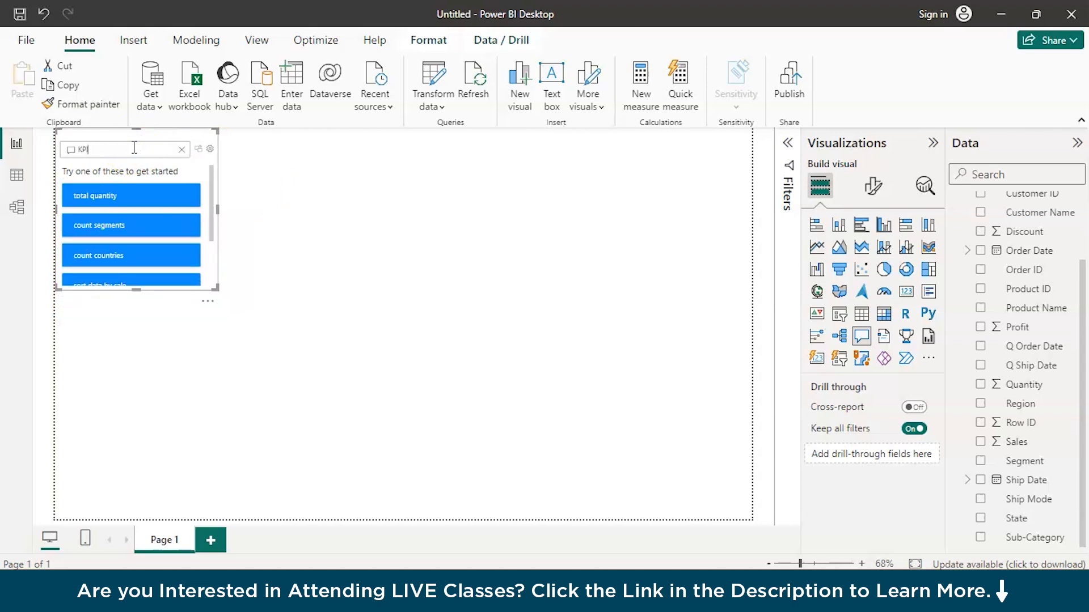
pyautogui.write('sales')
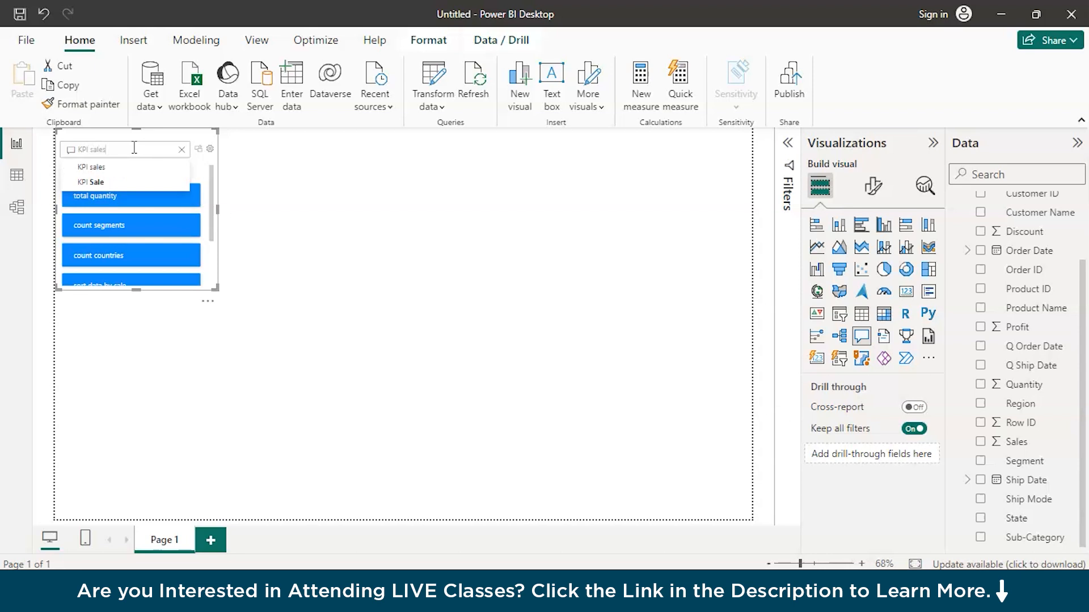
pyautogui.click(91, 167)
pyautogui.write('KPI')
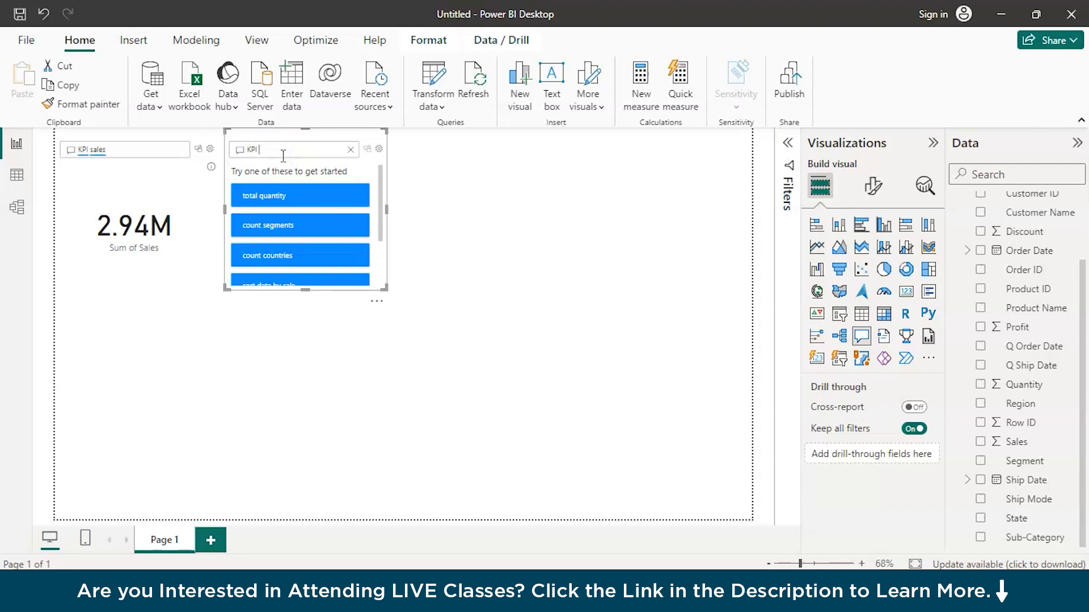
# Add Q&A cards for 'KPI discount' (1.03K), 'KPI profit' (372.62K) and 'KPI quantity' (38K), then select the Sales card
pyautogui.write('disd')
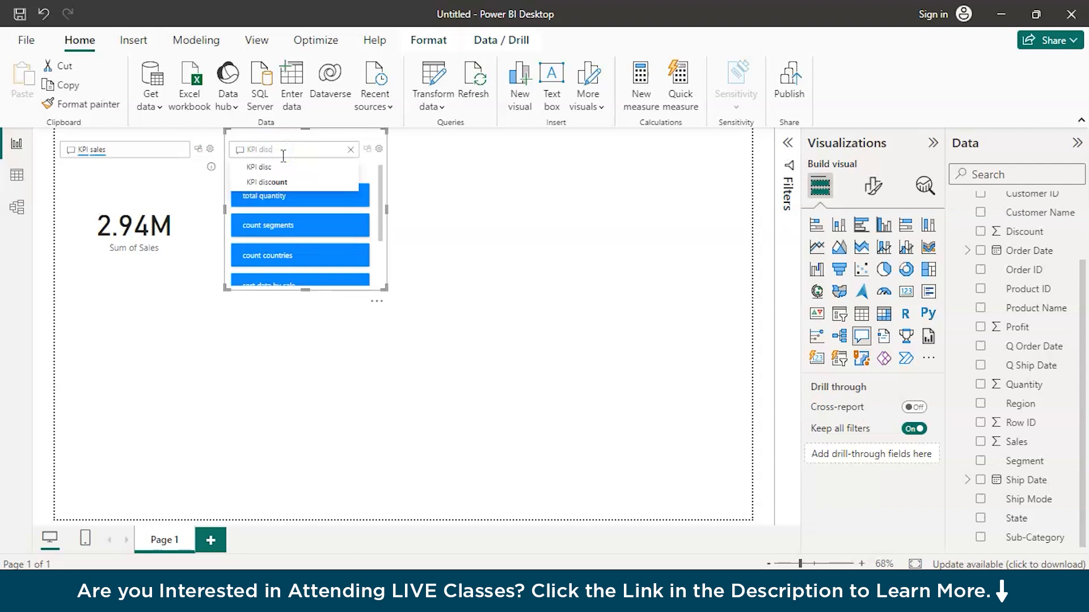
pyautogui.click(267, 181)
pyautogui.write('KPI')
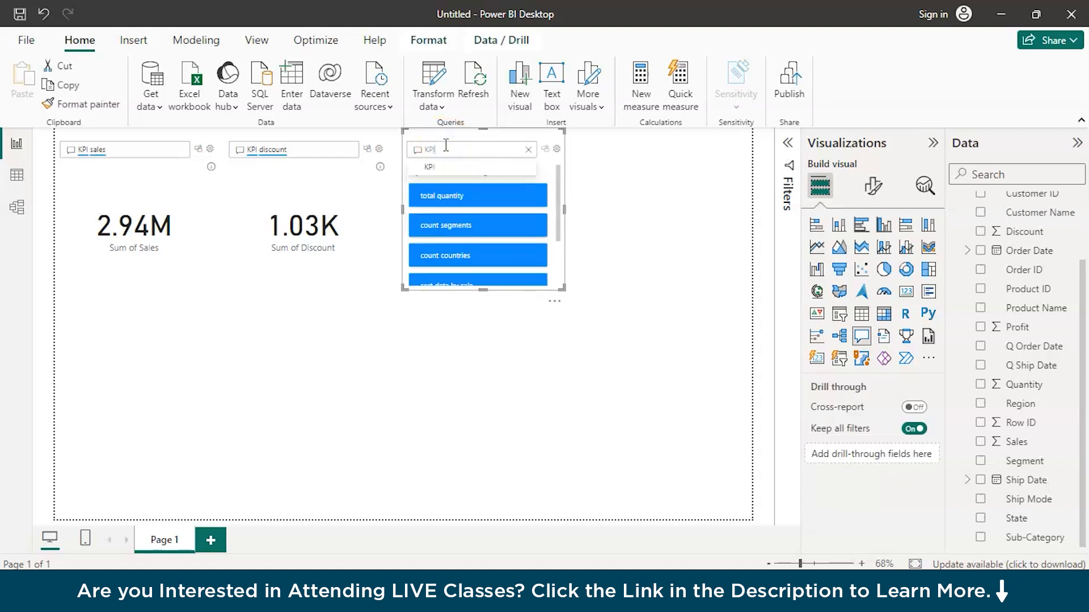
pyautogui.write('profit')
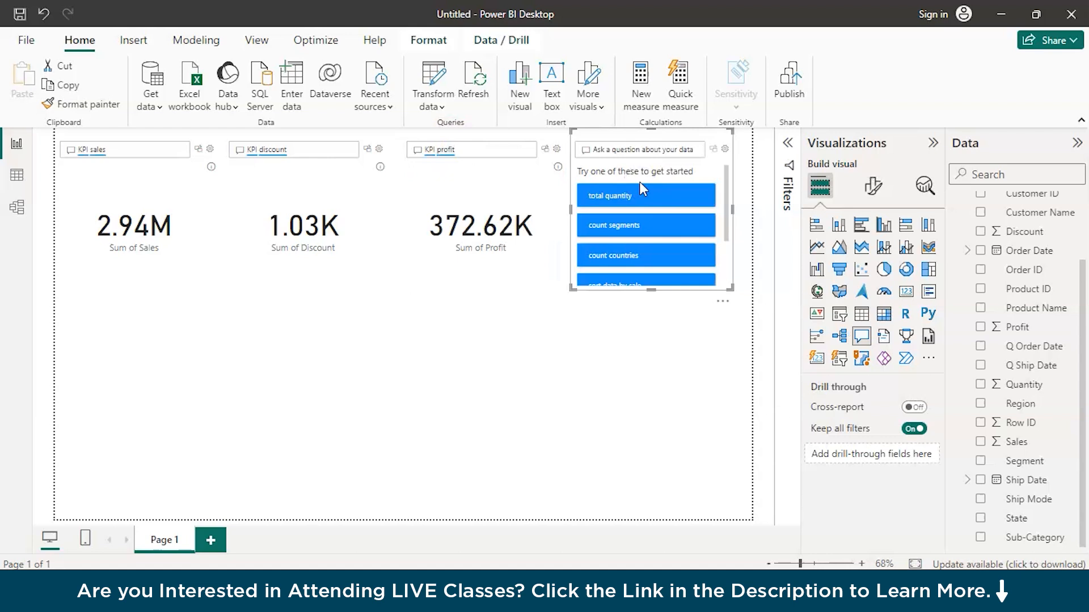
pyautogui.write('KPI quantity')
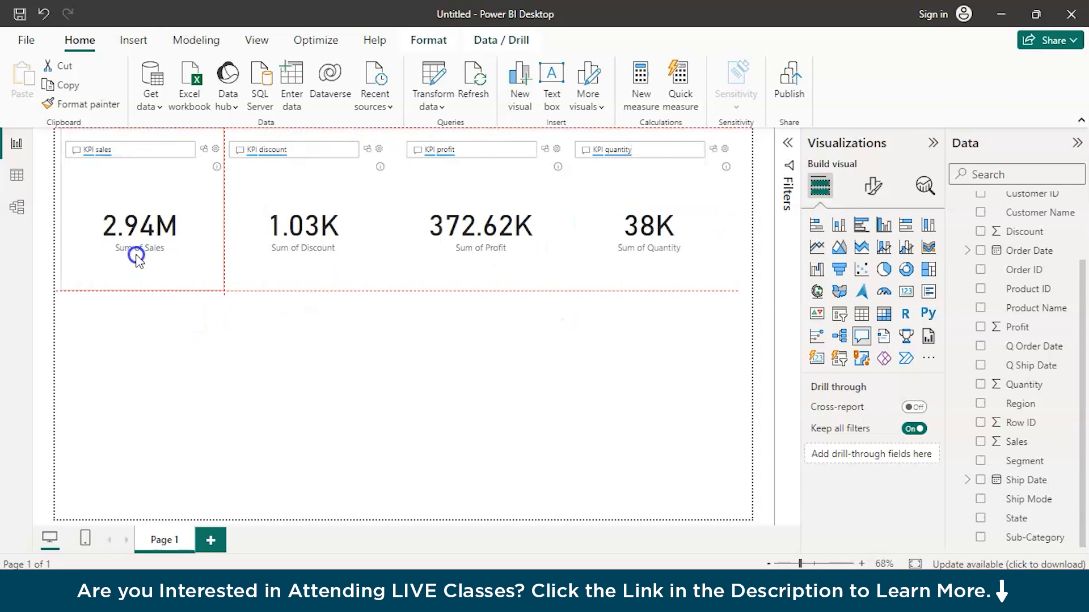
pyautogui.click(138, 226)
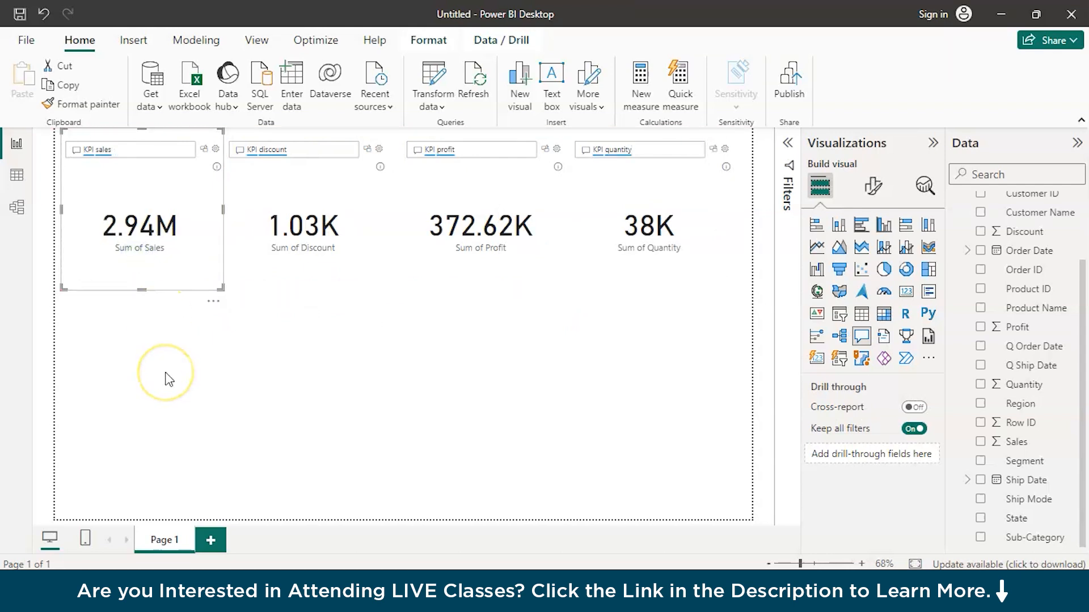
pyautogui.moveTo(170, 307)
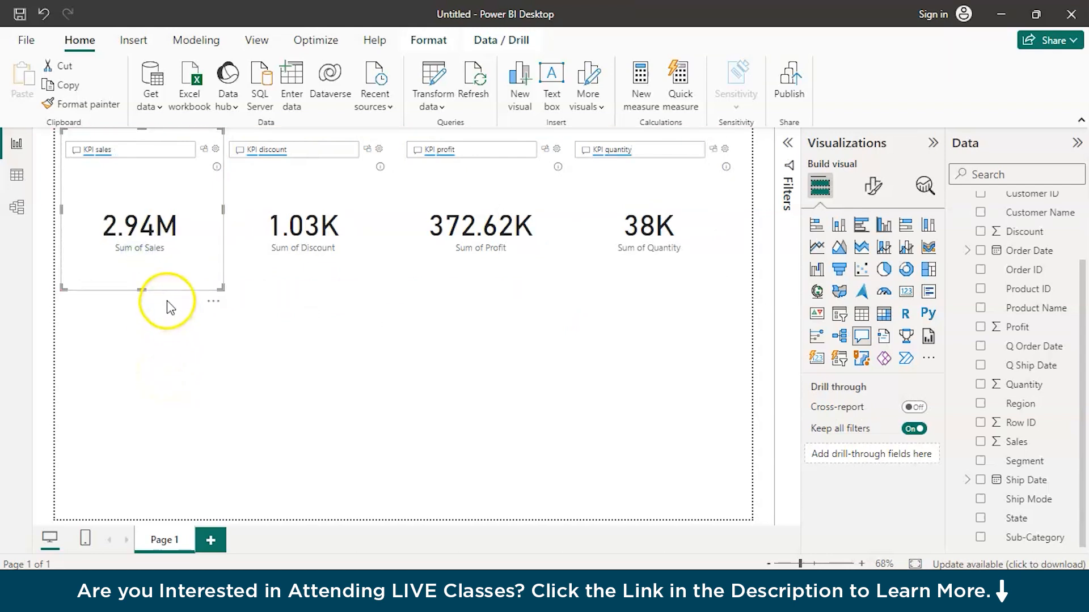
pyautogui.moveTo(138, 288)
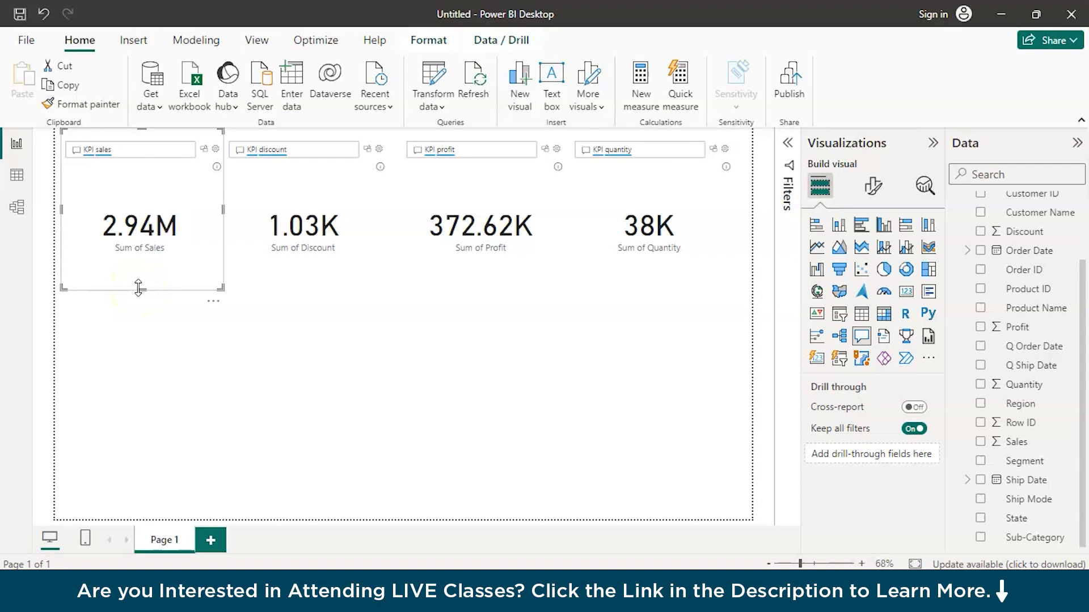
pyautogui.moveTo(138, 288); pyautogui.dragTo(140, 270)
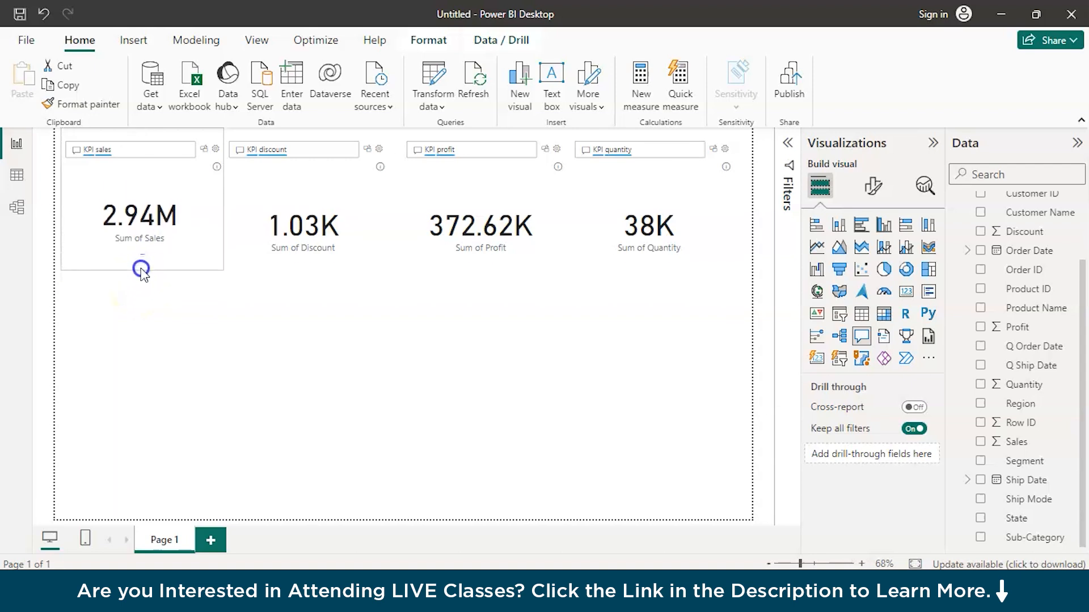
pyautogui.moveTo(141, 270); pyautogui.dragTo(137, 290)
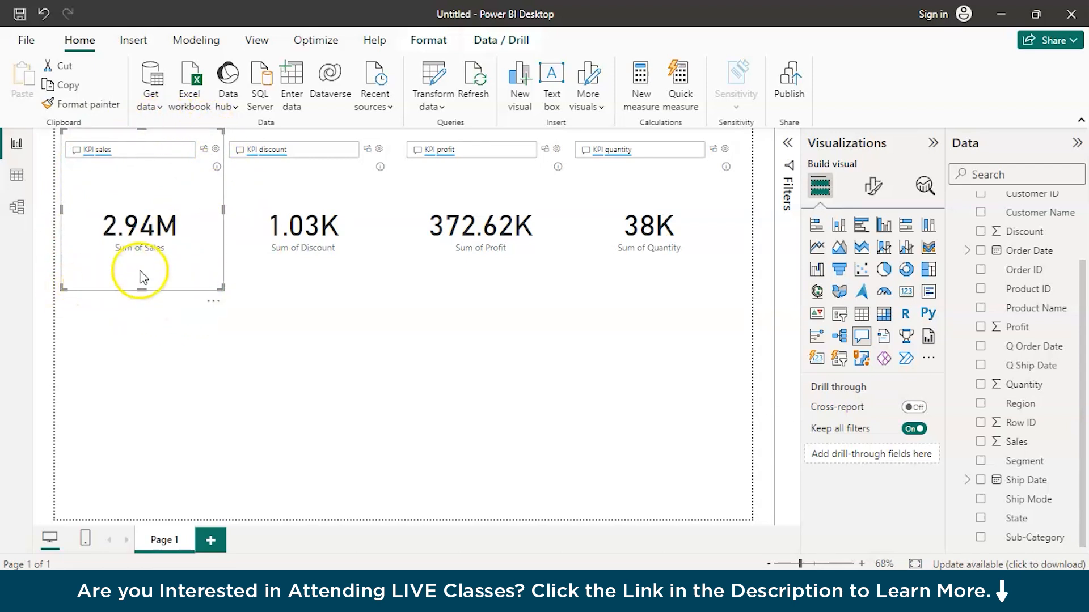
pyautogui.moveTo(285, 259)
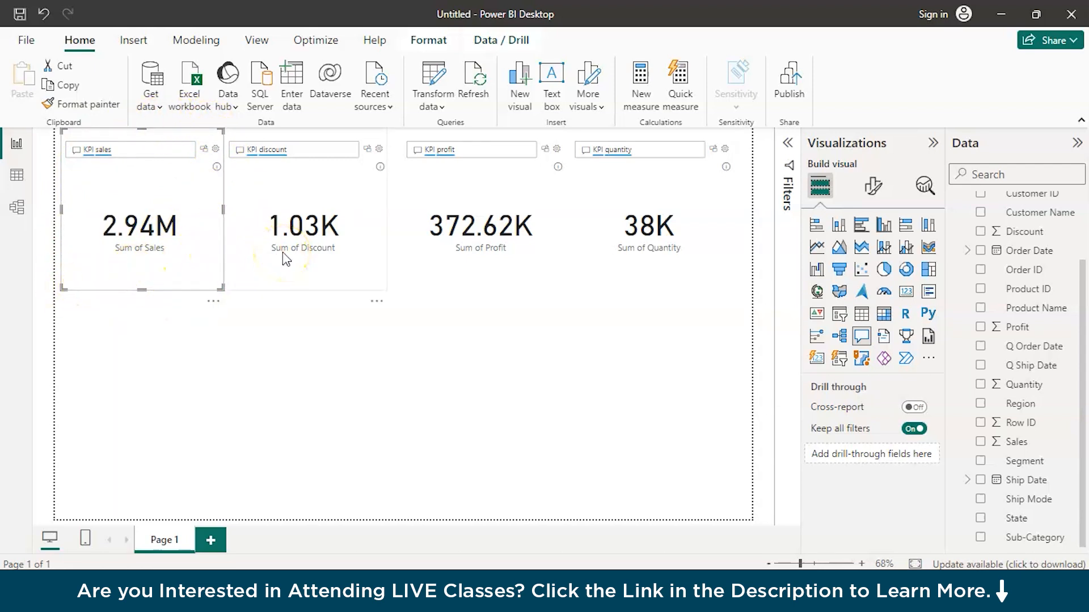
pyautogui.moveTo(373, 151)
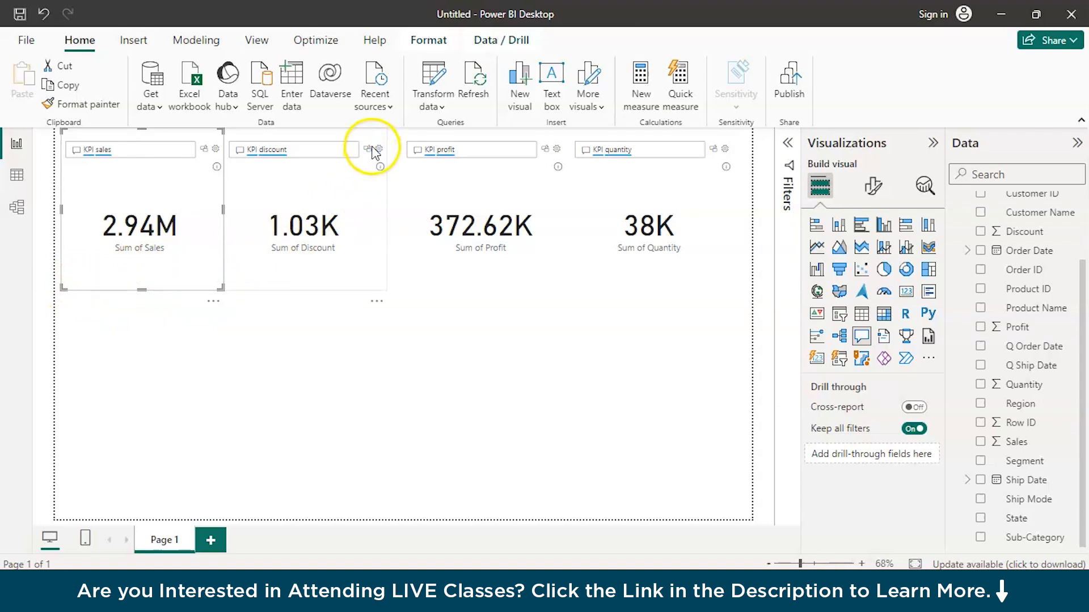